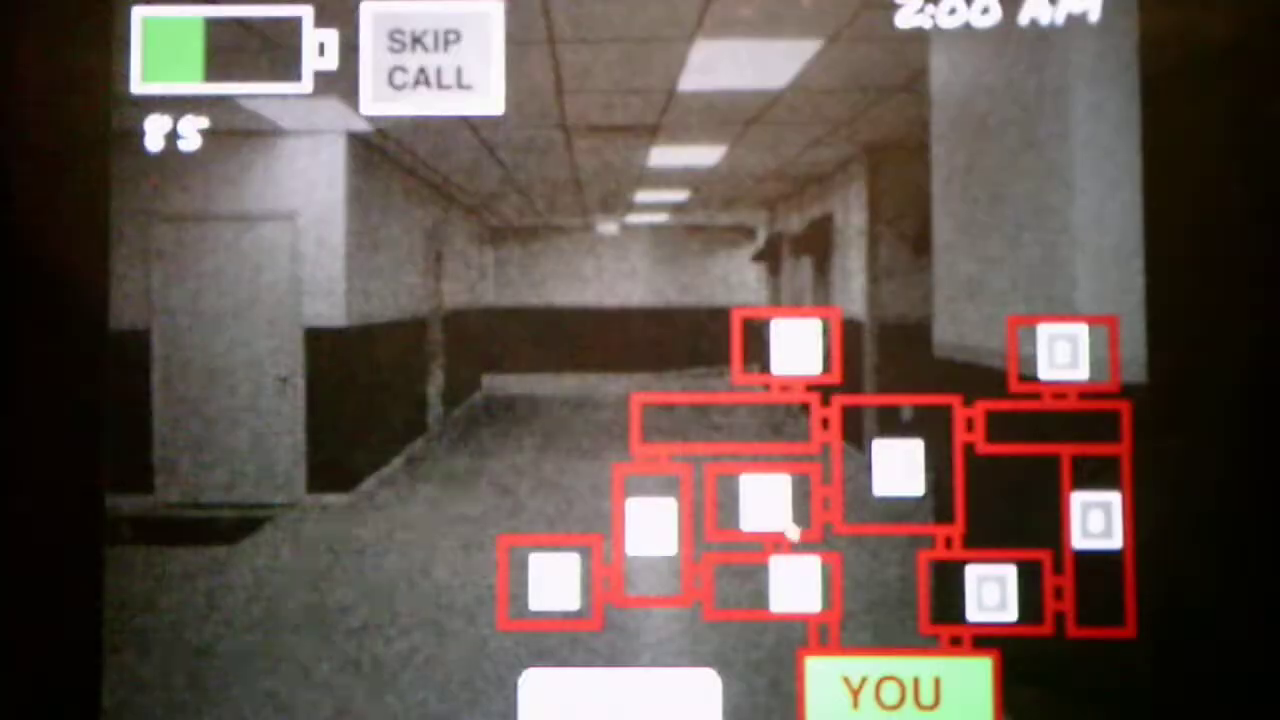
- Switch the monitor to another hallway camera feed and start its music playing
left_click(430, 55)
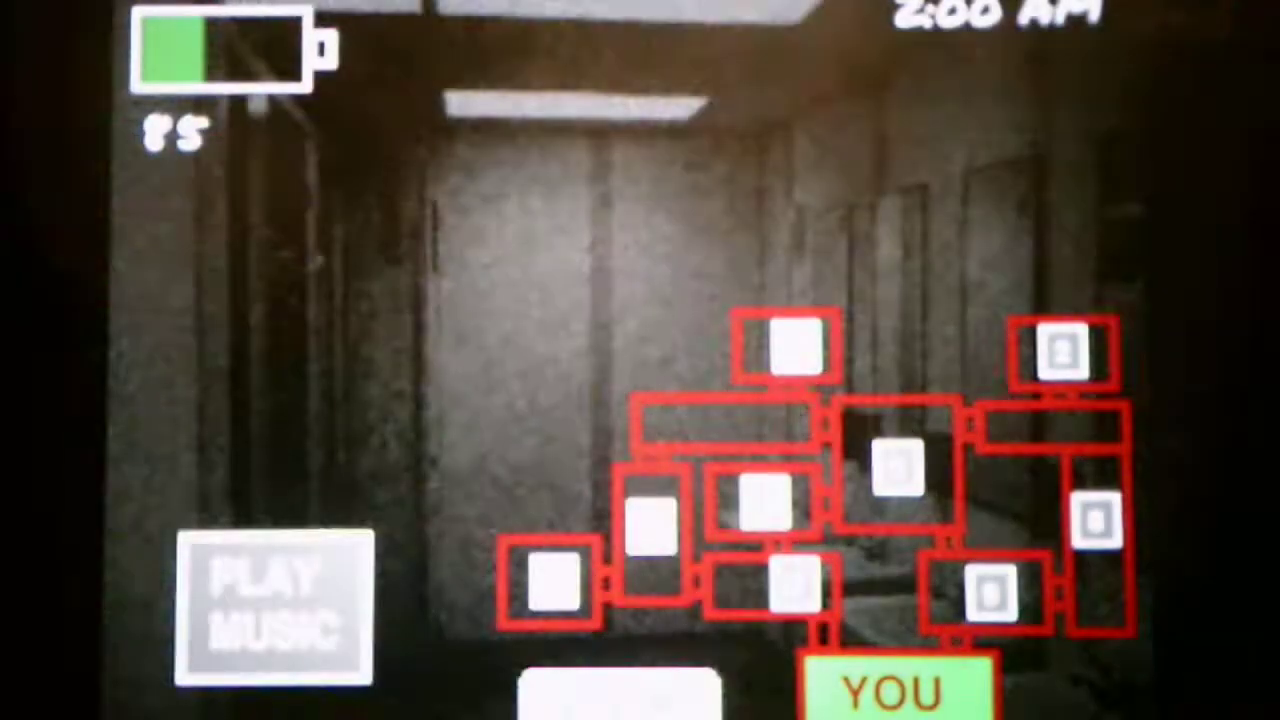
left_click(272, 610)
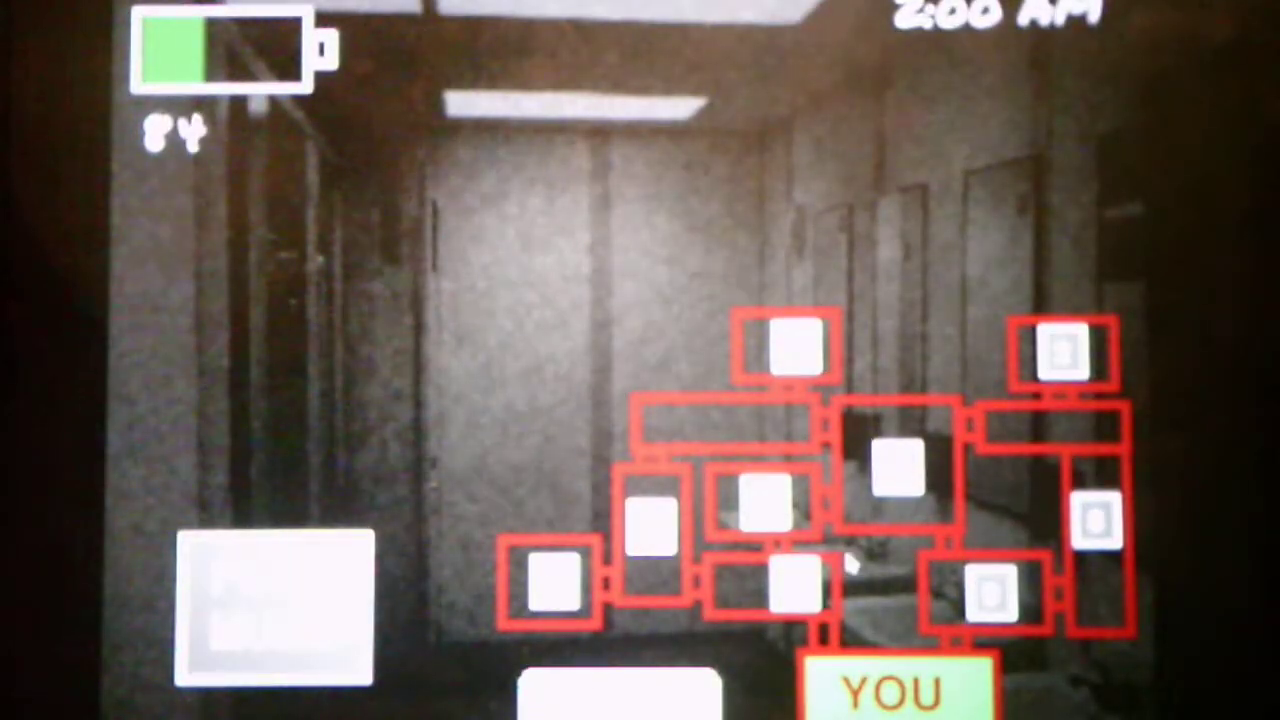